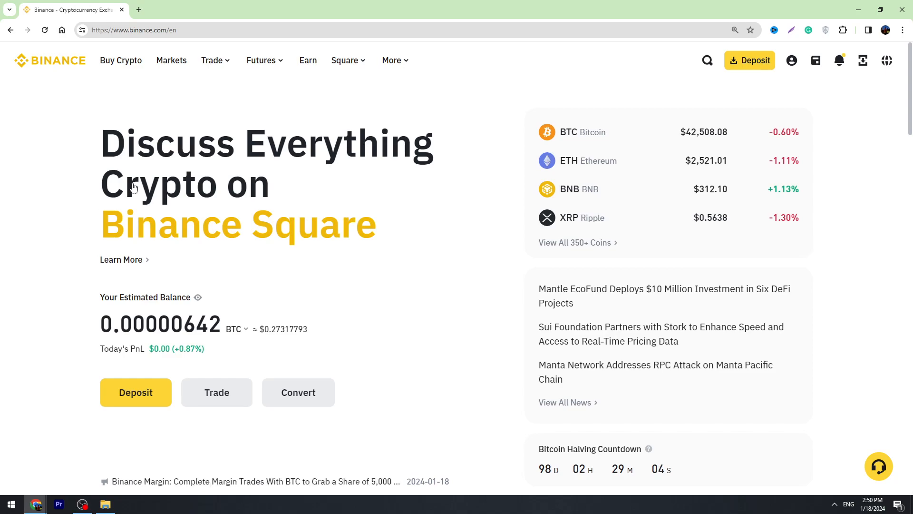
mouse_move(267, 227)
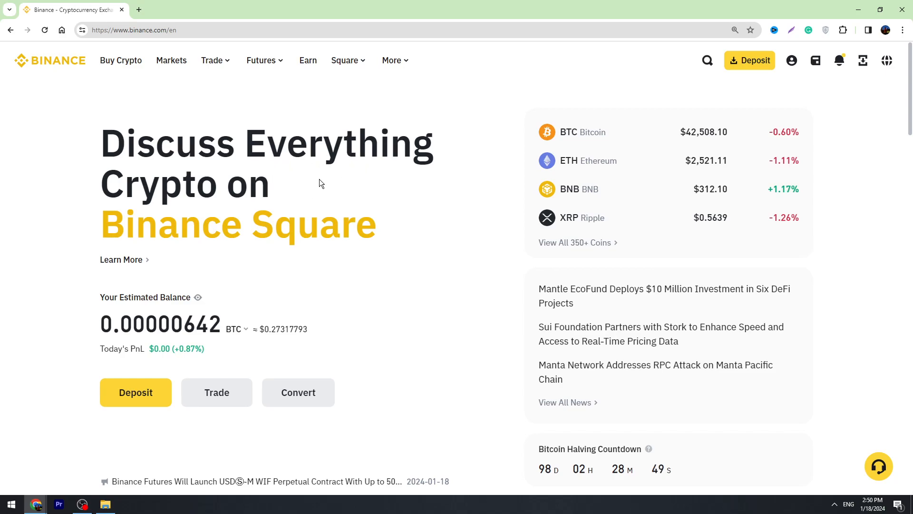
mouse_move(340, 178)
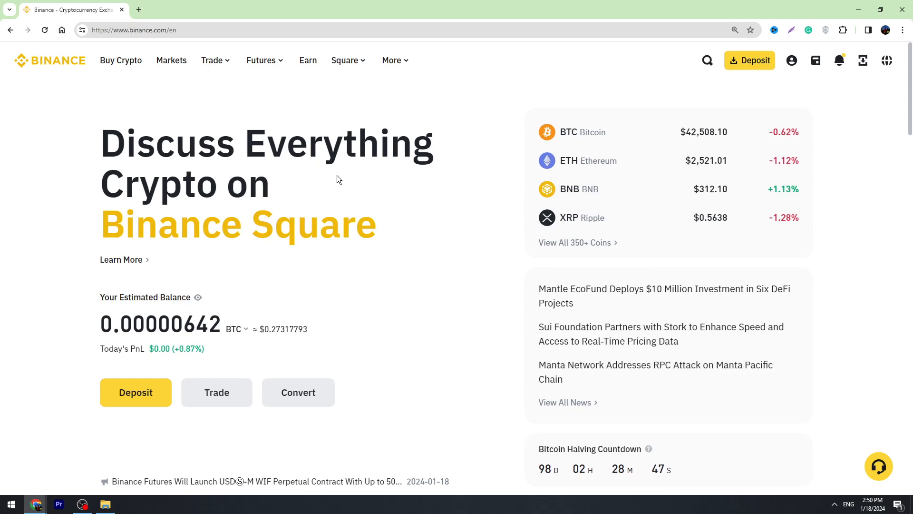
mouse_move(174, 148)
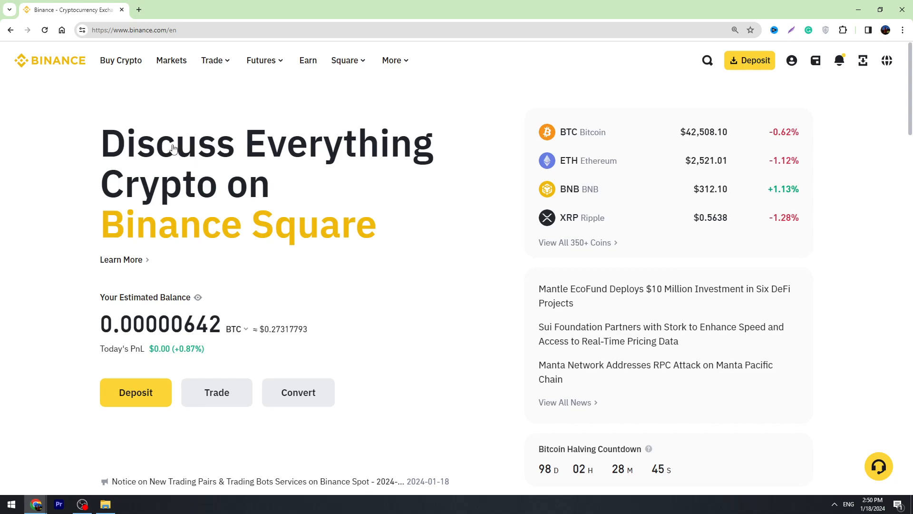
- Go to the Spot wallet from the Wallet menu to view coin balances
click(392, 61)
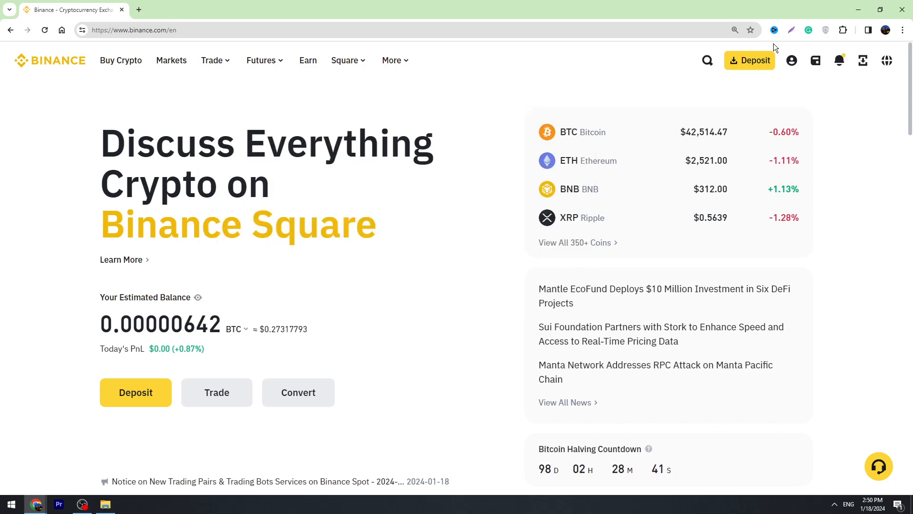
click(816, 60)
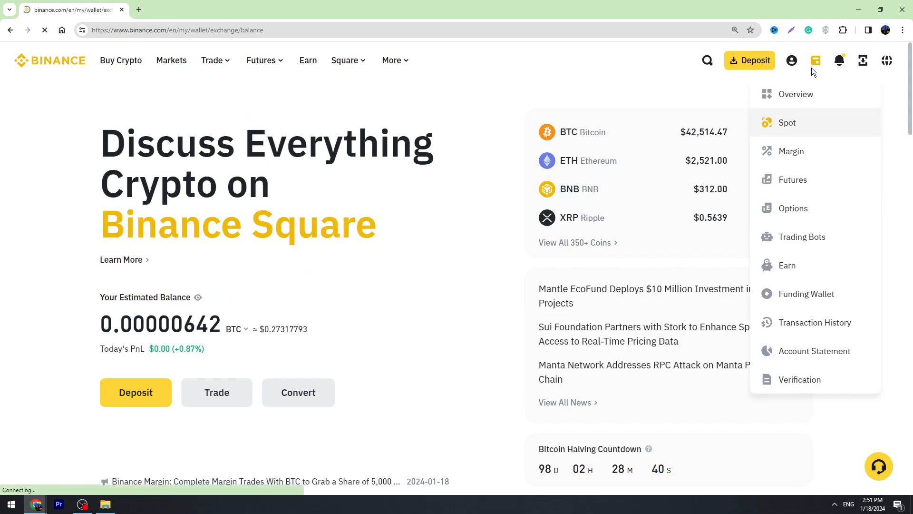
click(787, 123)
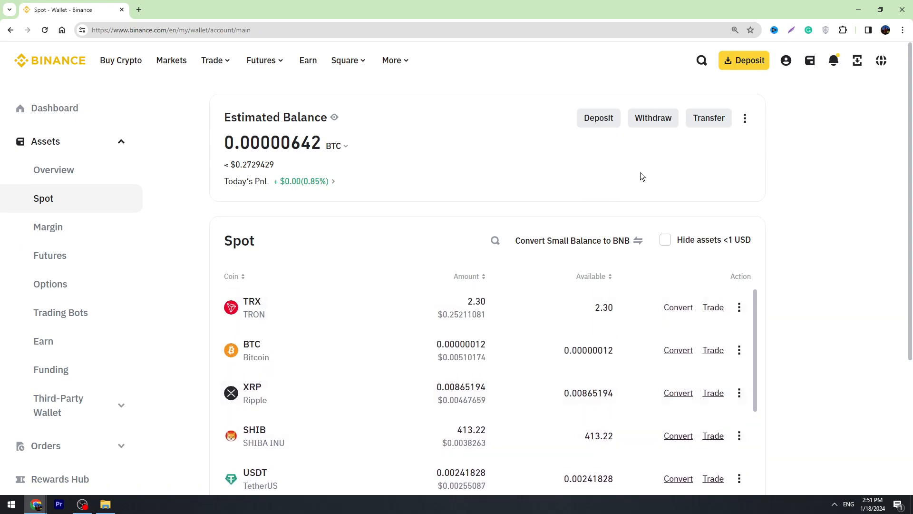
mouse_move(709, 121)
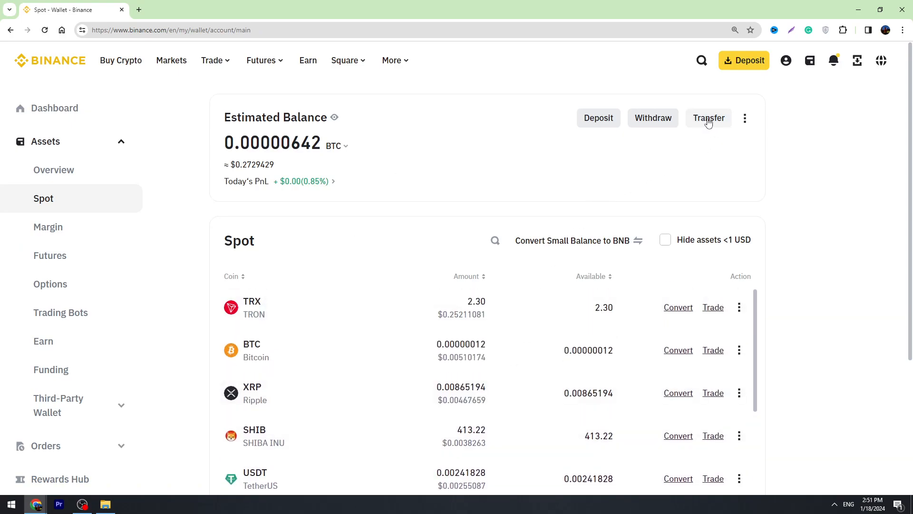
click(709, 118)
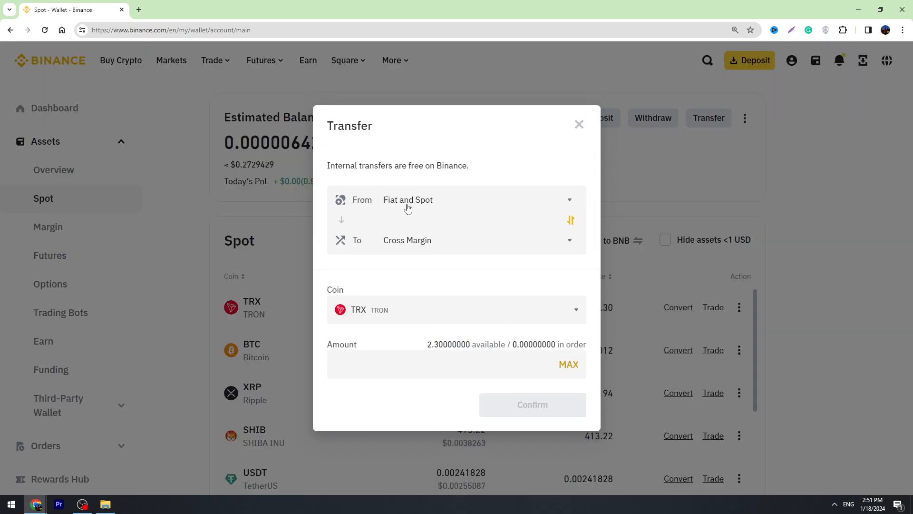
mouse_move(425, 203)
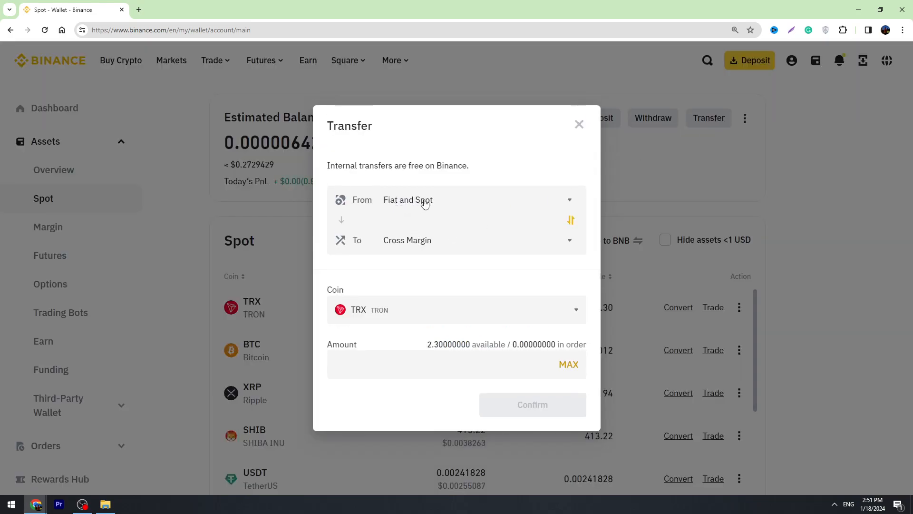
mouse_move(402, 248)
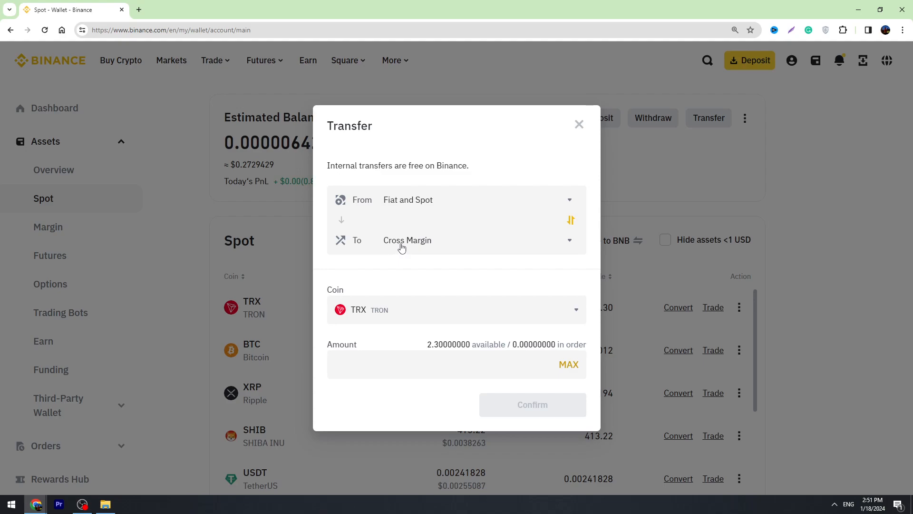
click(408, 240)
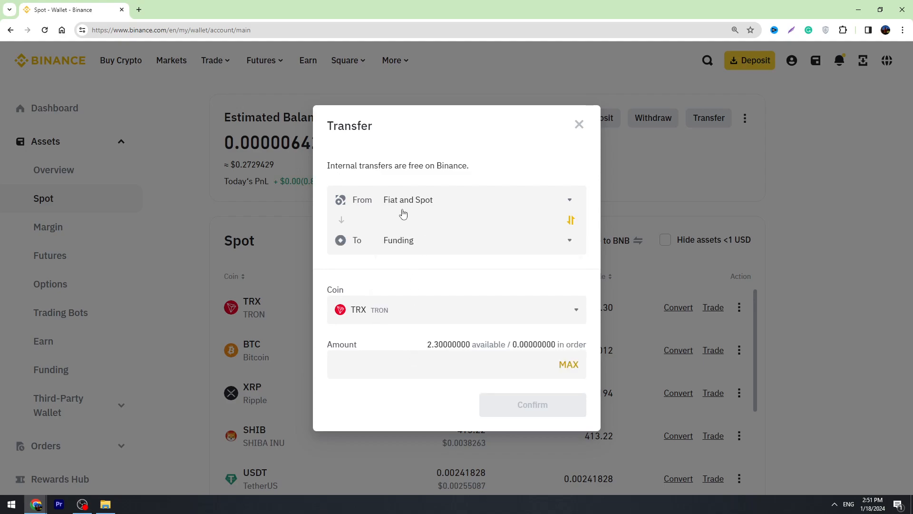
click(456, 309)
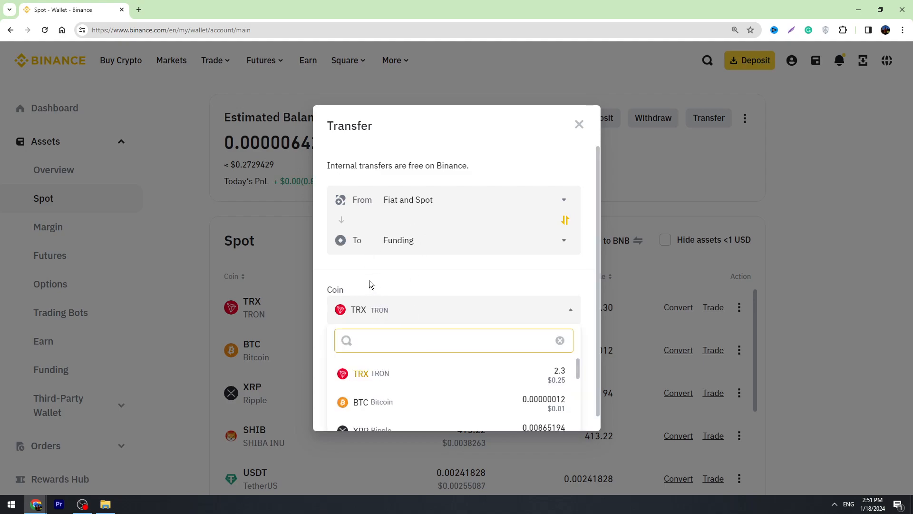
scroll(down, 3)
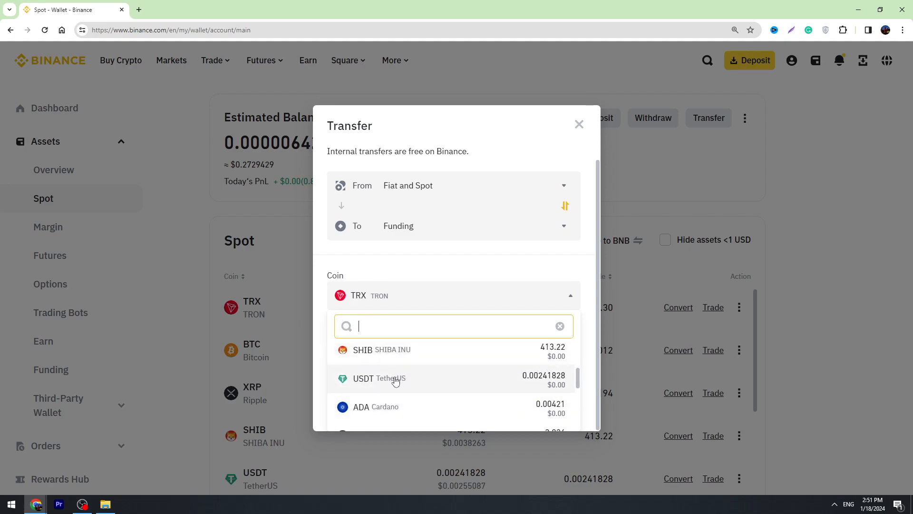
click(378, 378)
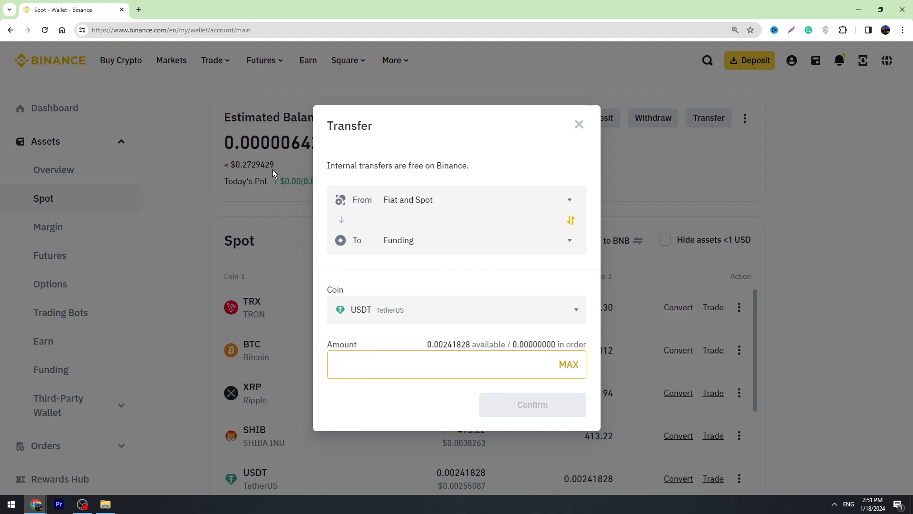
text(200)
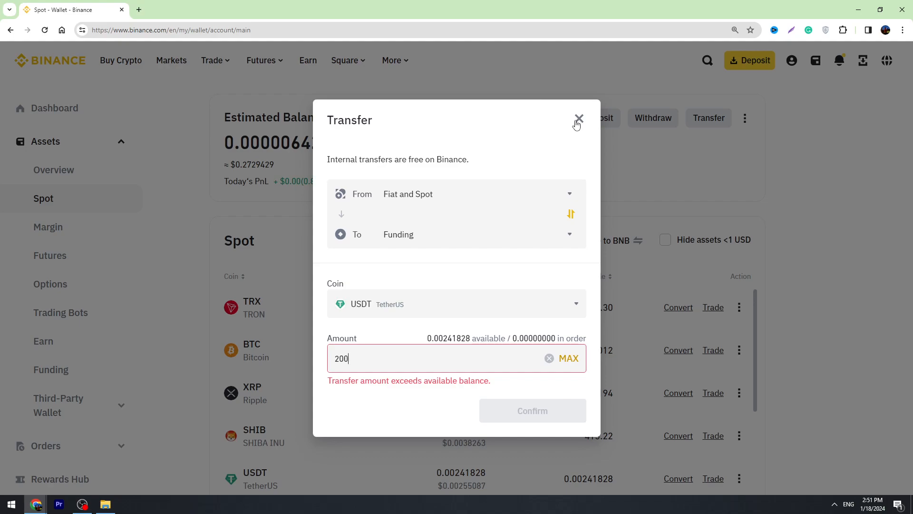
click(579, 118)
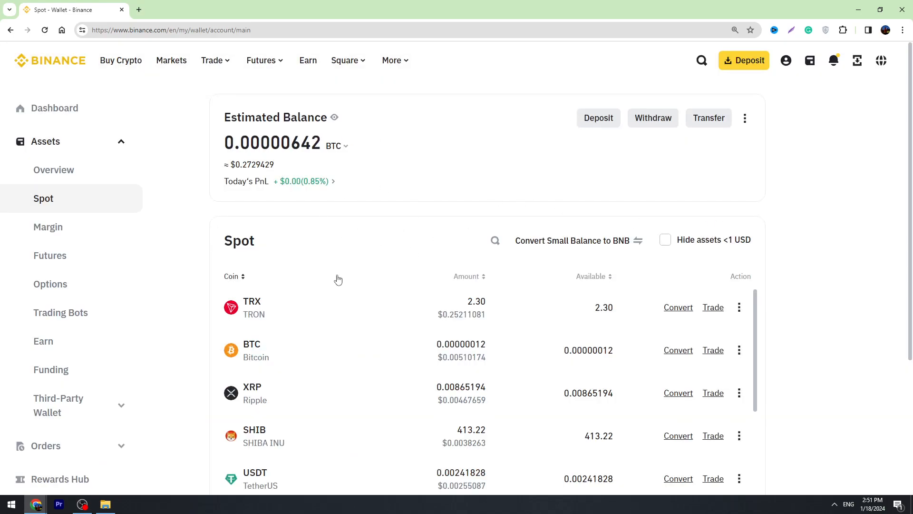
mouse_move(414, 207)
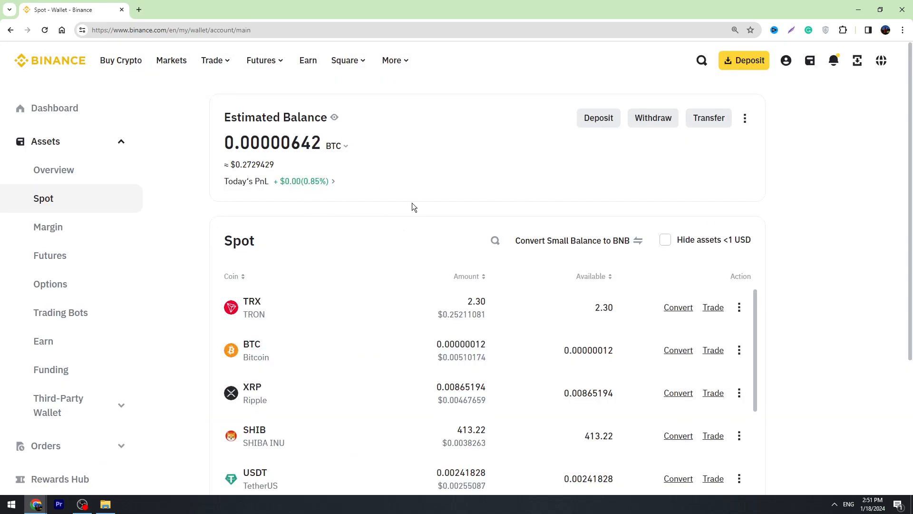
- Go to the P2P marketplace from the Trade menu
click(211, 60)
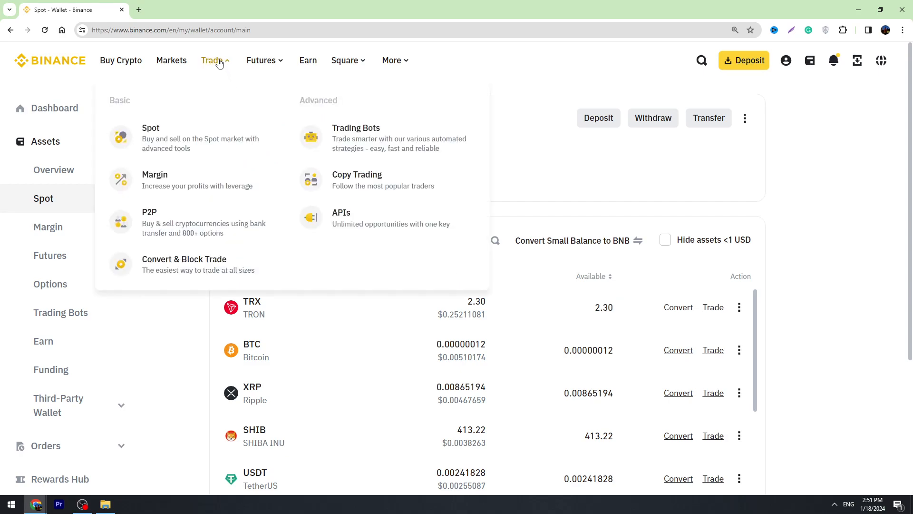
mouse_move(152, 226)
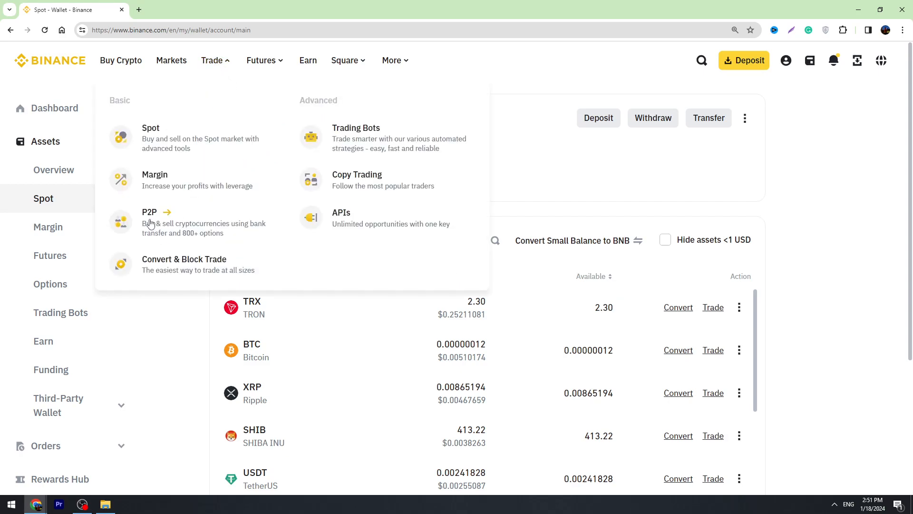
click(149, 212)
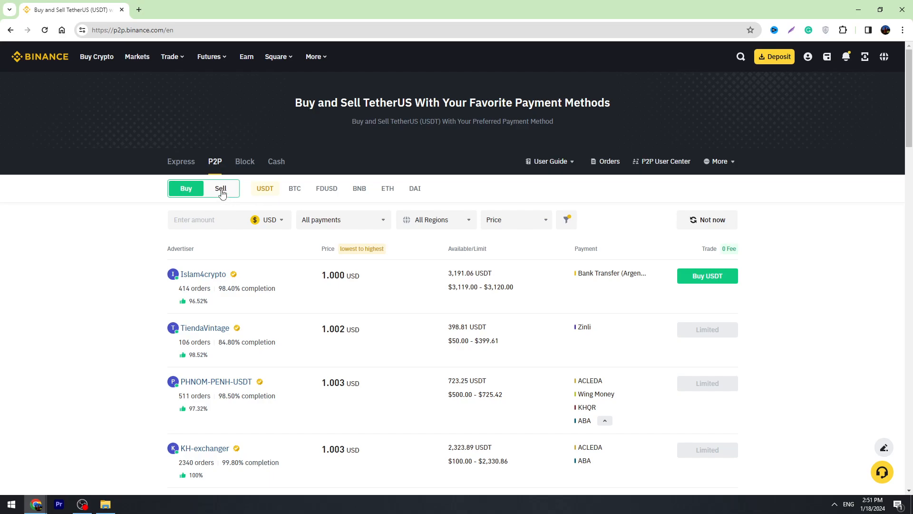
- Switch to Sell USDT offers and filter payments to Payeer
click(221, 188)
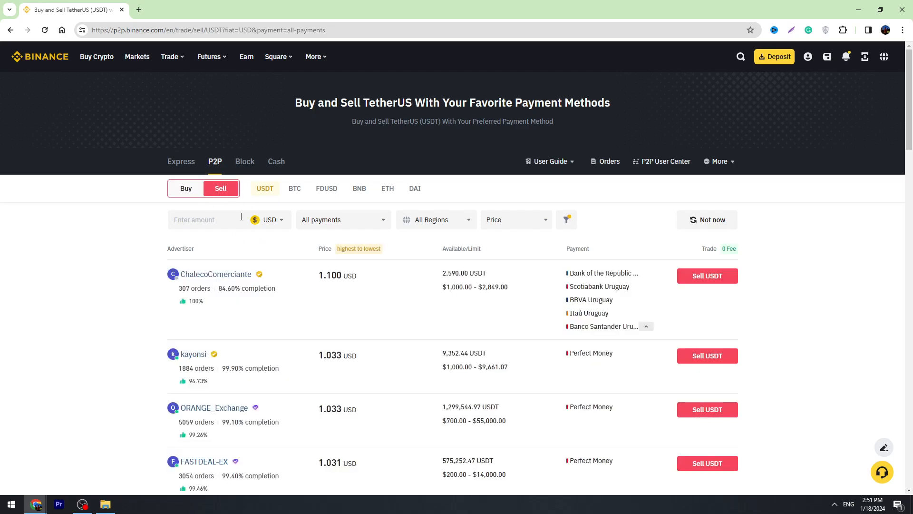
click(270, 220)
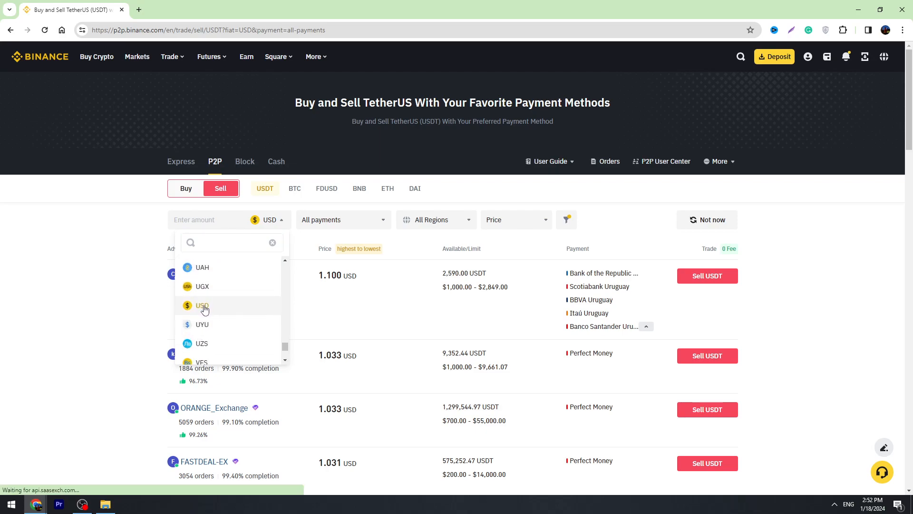
click(343, 220)
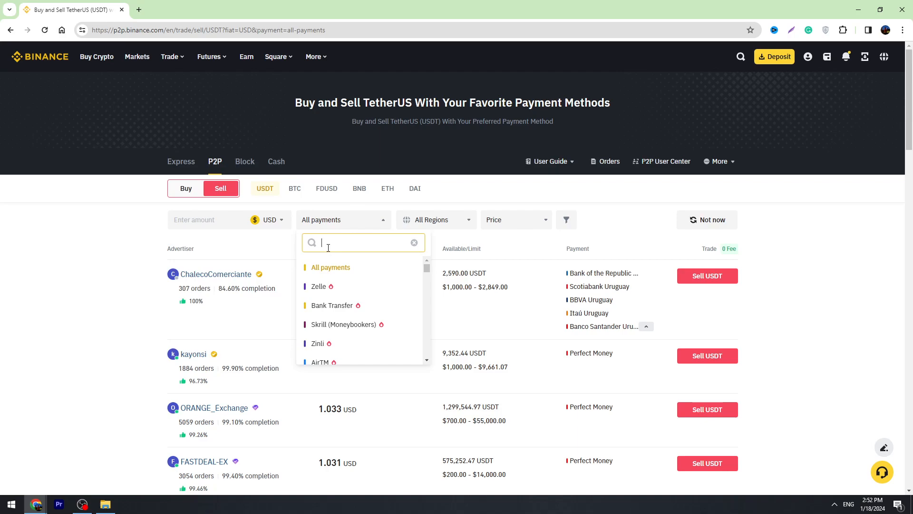
mouse_move(319, 236)
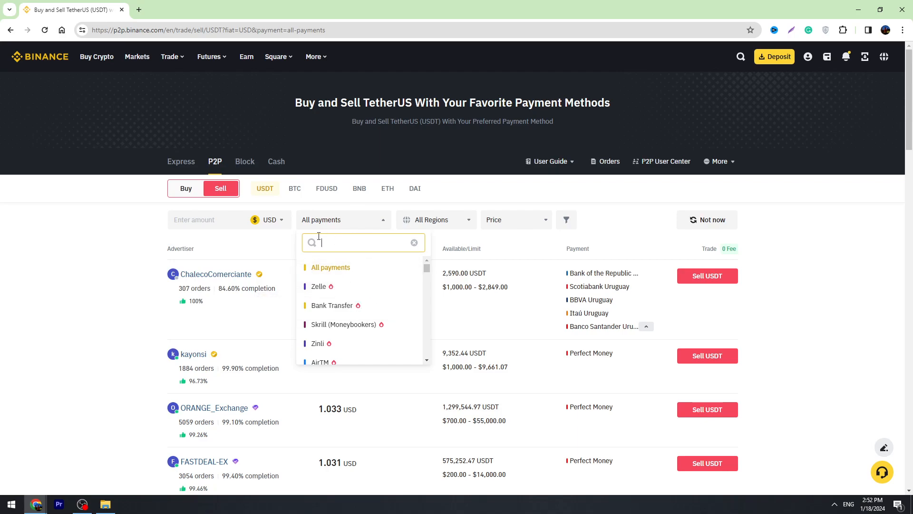
text(pay)
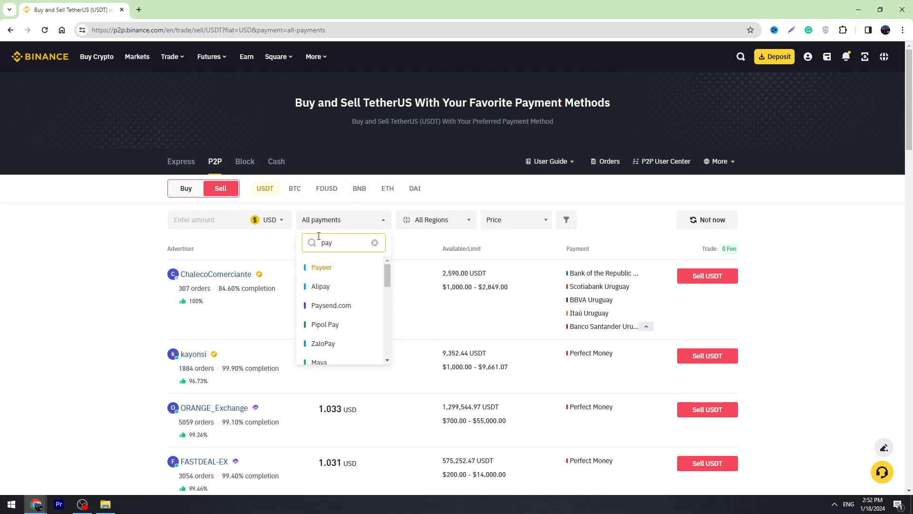
mouse_move(326, 270)
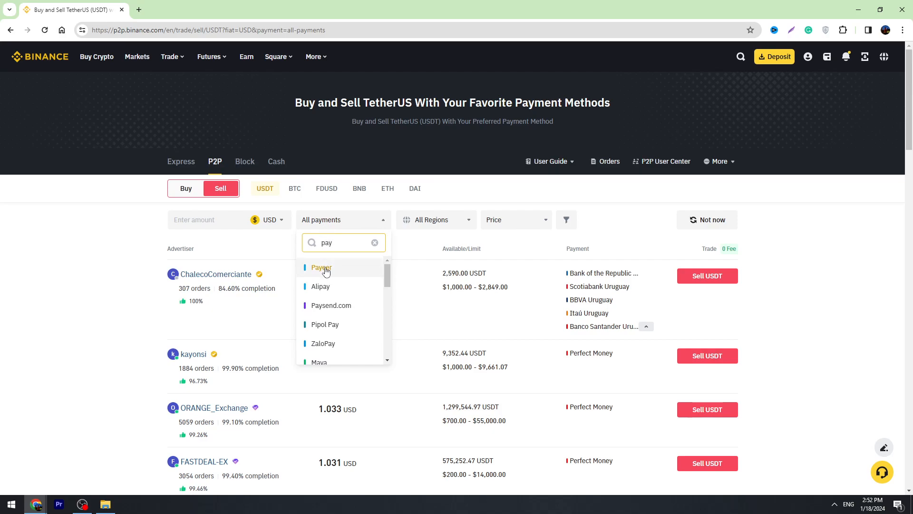
click(322, 267)
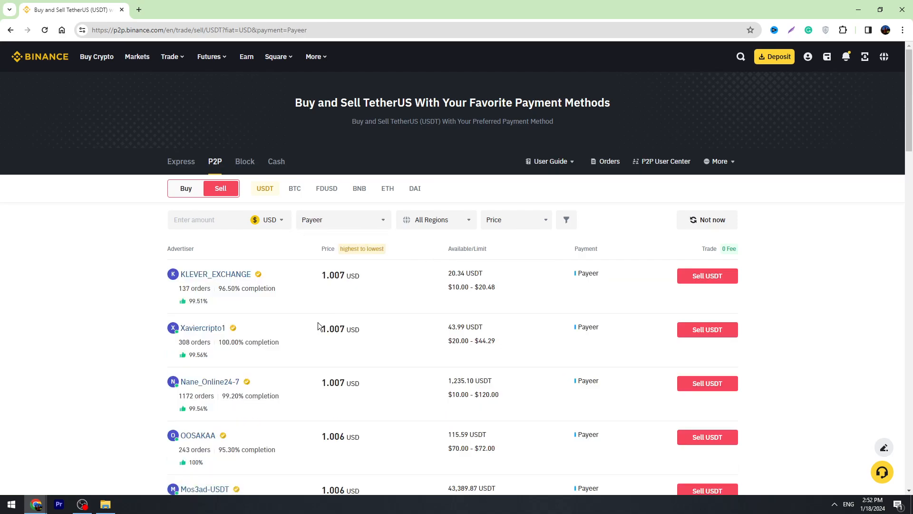
scroll(down, 3)
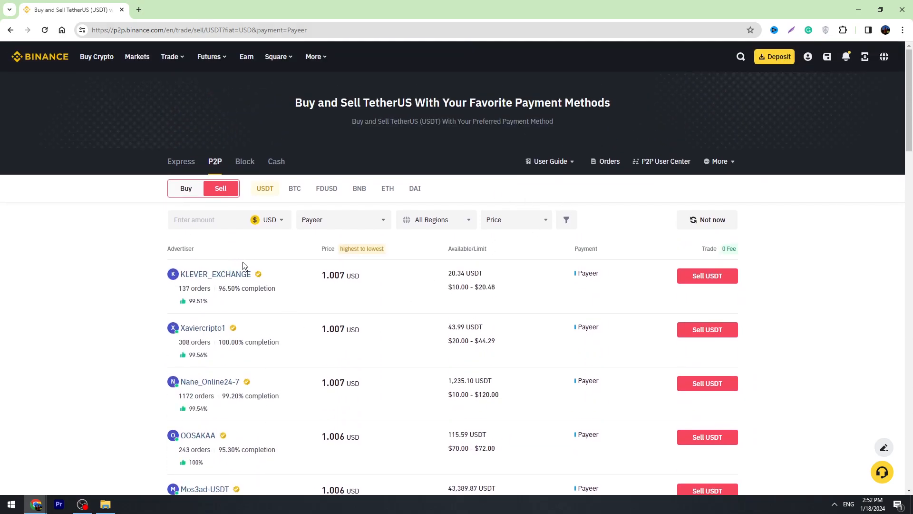
scroll(down, 3)
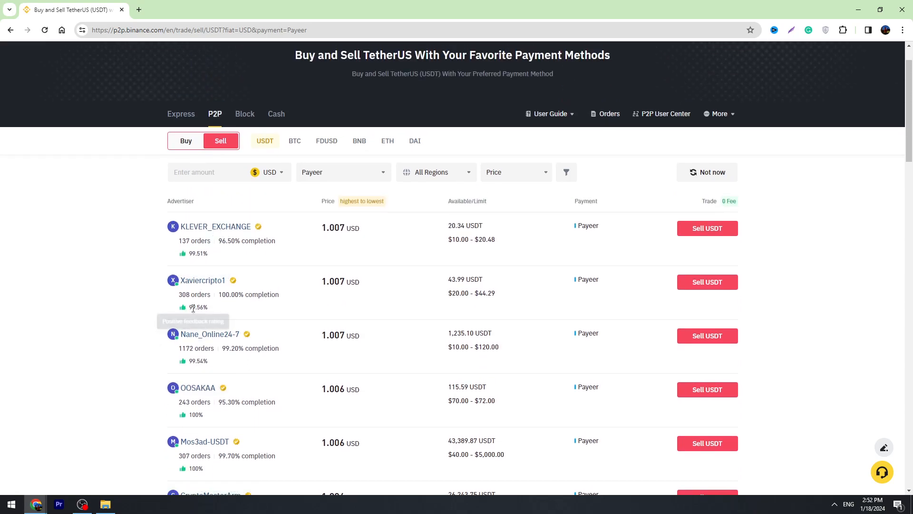
mouse_move(205, 308)
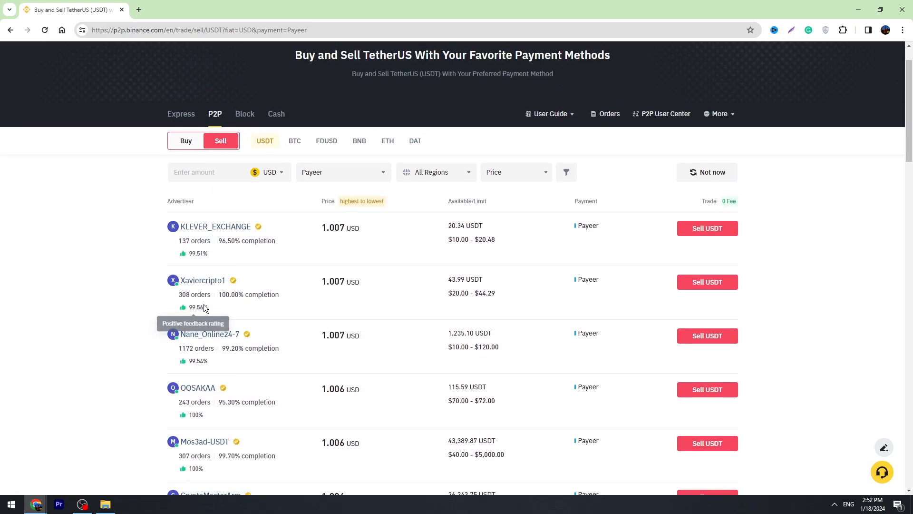
mouse_move(291, 247)
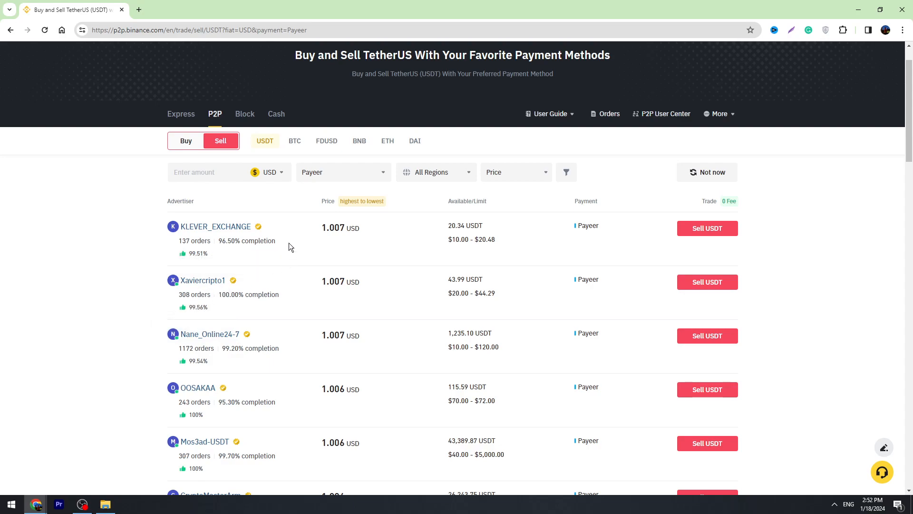
scroll(down, 3)
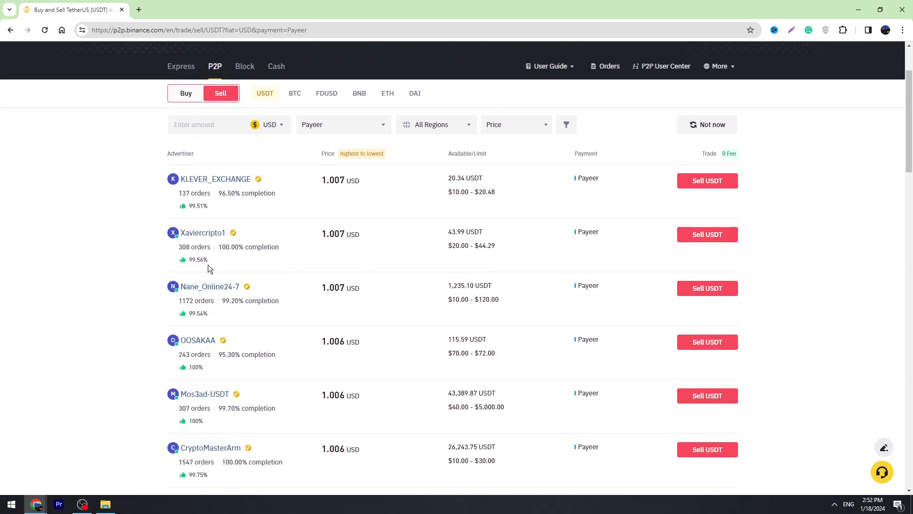
mouse_move(180, 305)
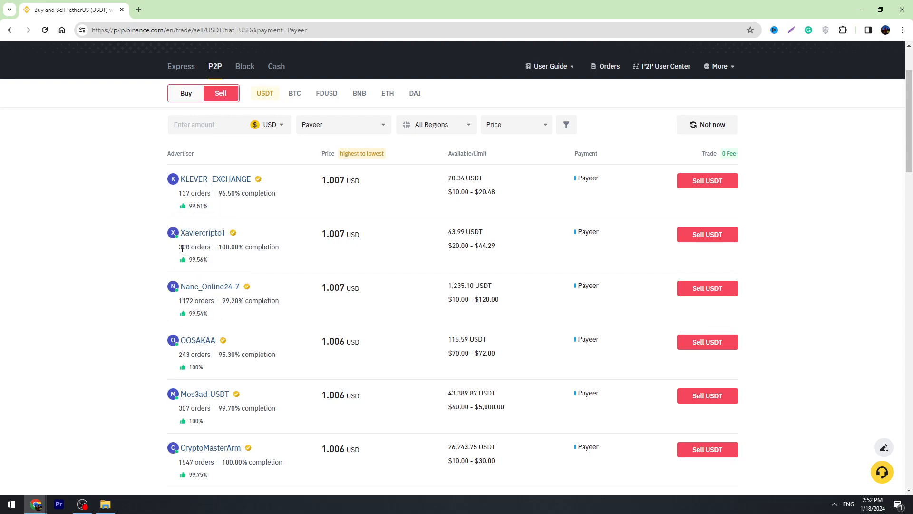
scroll(down, 3)
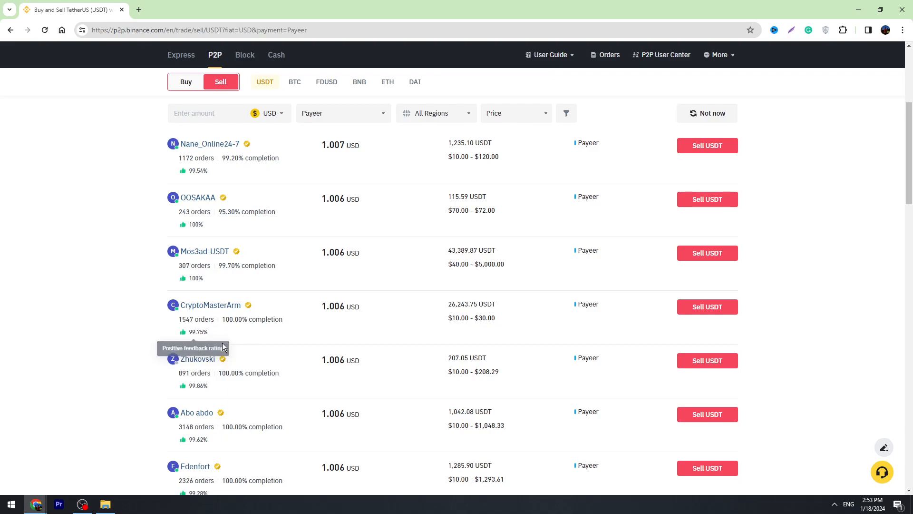
scroll(down, 3)
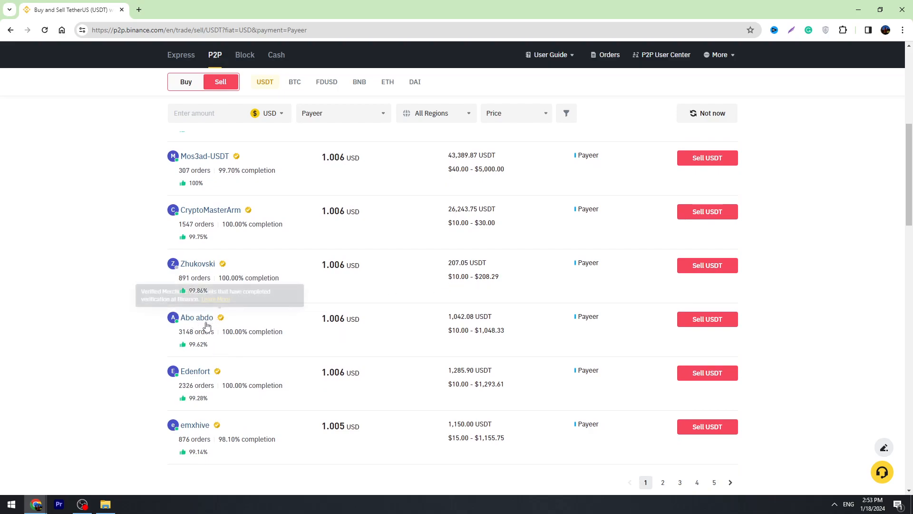
mouse_move(208, 344)
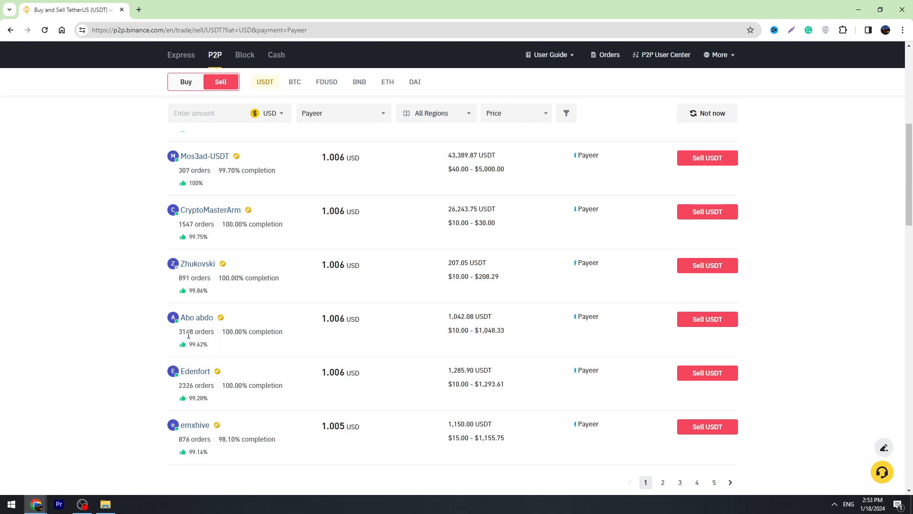
mouse_move(372, 322)
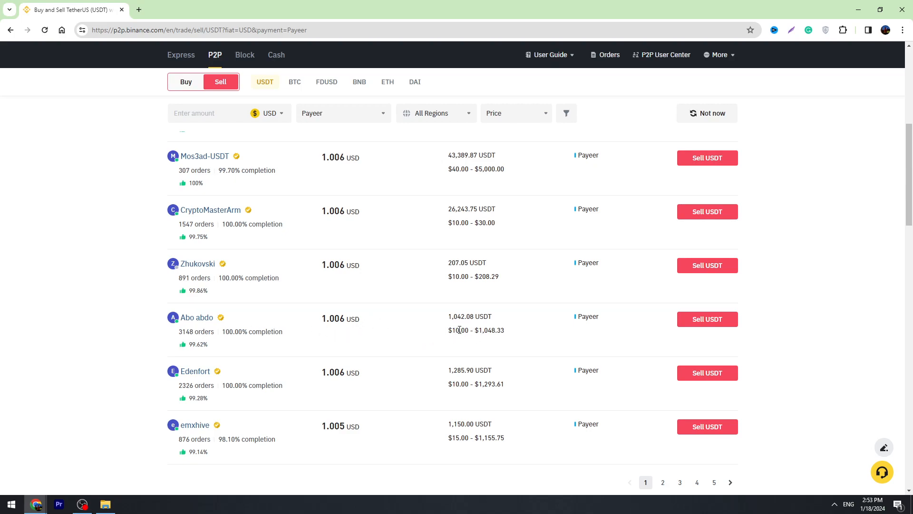
scroll(down, 3)
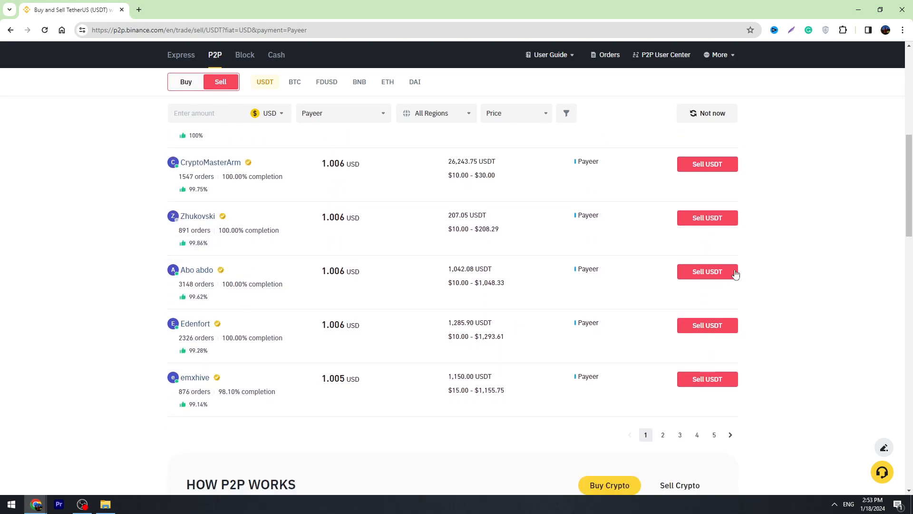
click(708, 272)
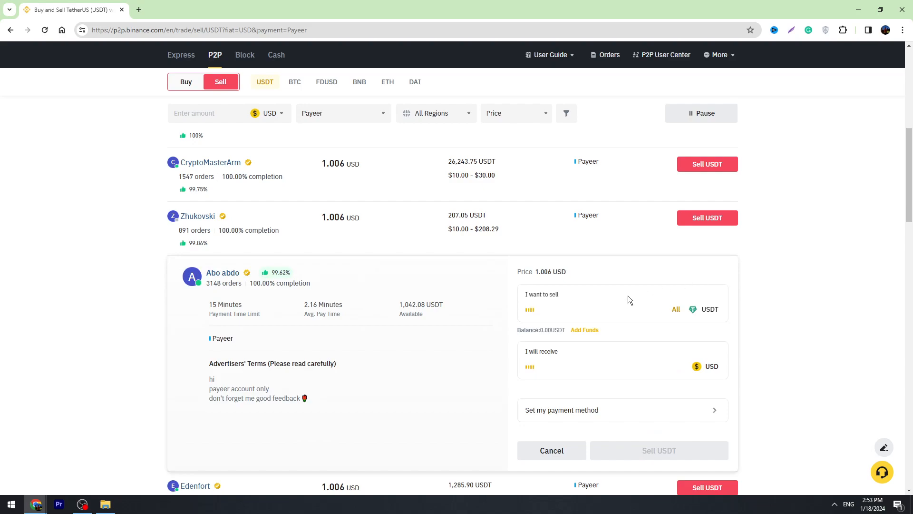
scroll(down, 3)
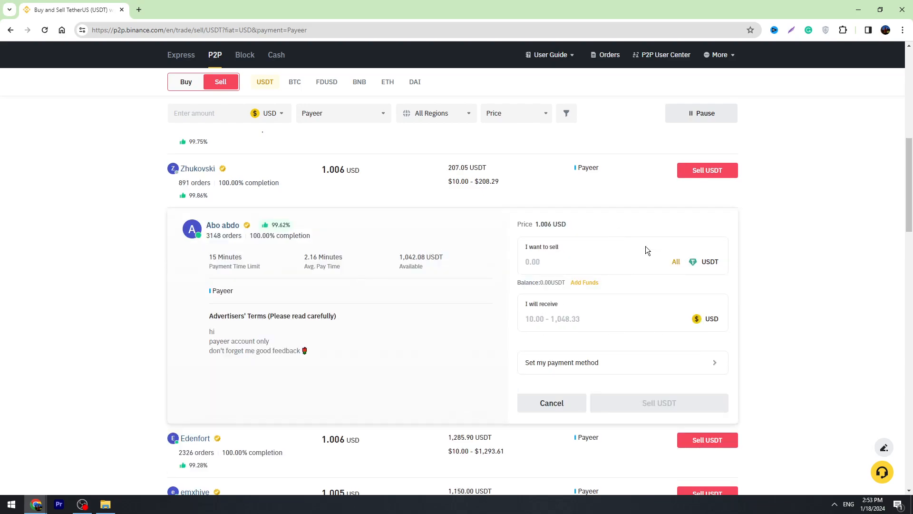
mouse_move(211, 253)
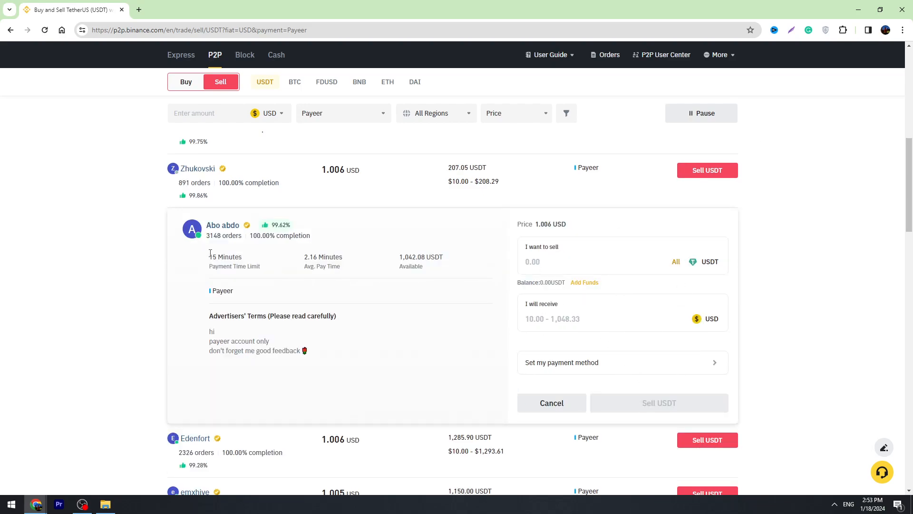
mouse_move(236, 256)
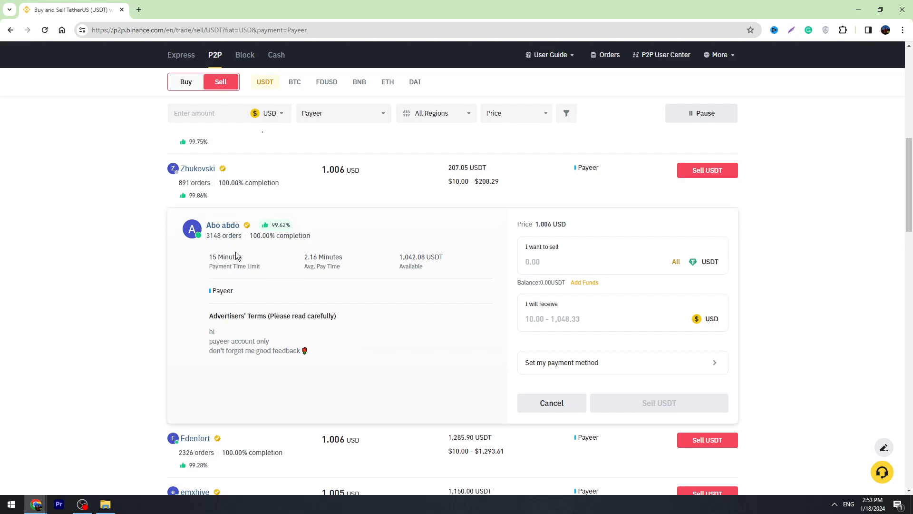
mouse_move(221, 263)
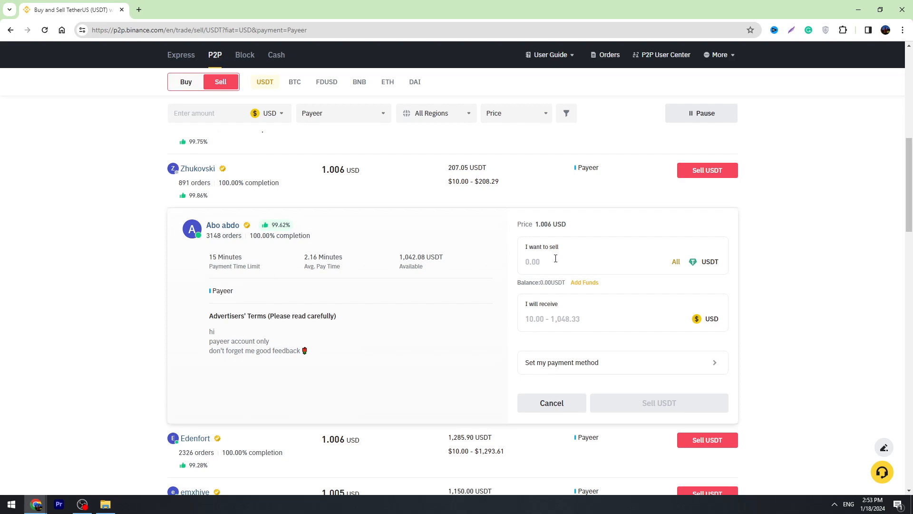
mouse_move(555, 370)
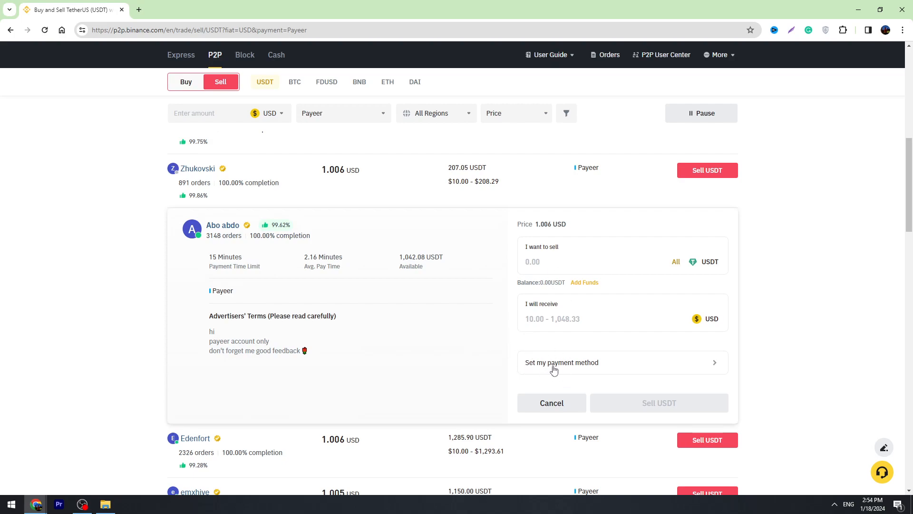
mouse_move(581, 369)
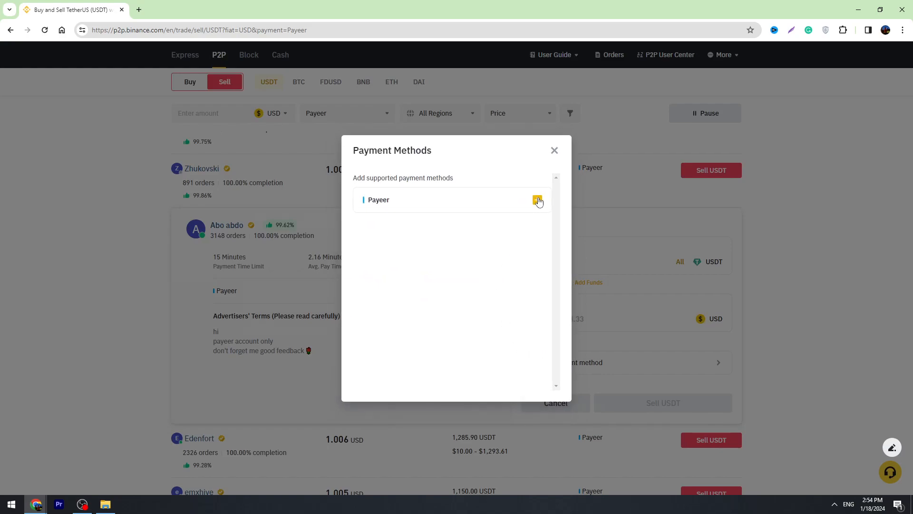
- Add and confirm Payeer as the payment method for this sell order
click(537, 200)
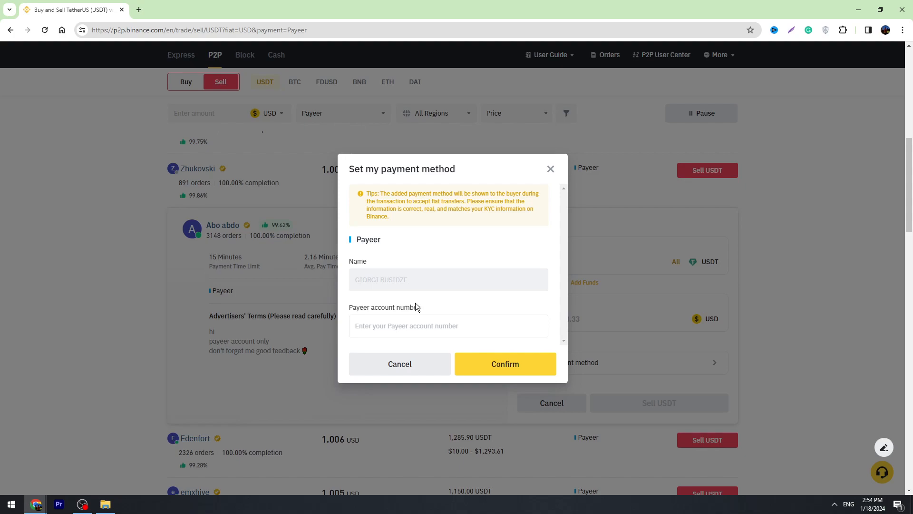
click(449, 326)
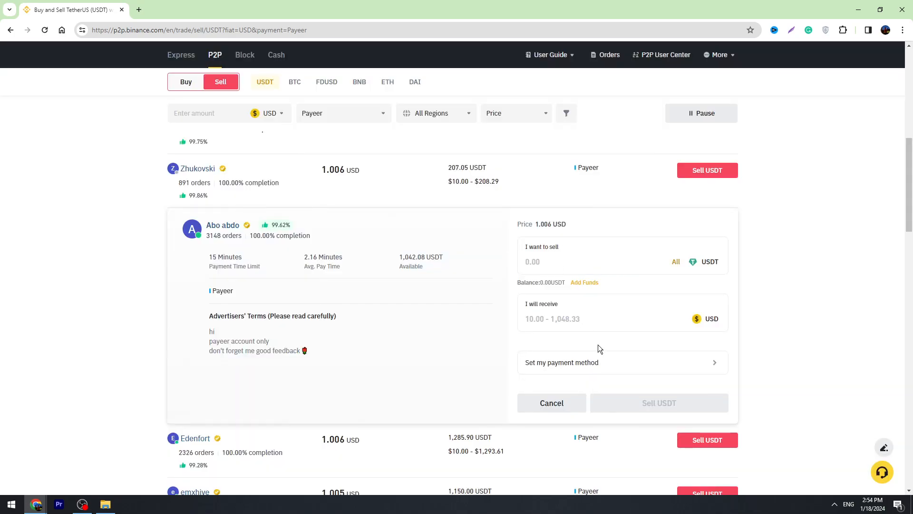
- Enter 200 USDT in the 'I want to sell' field, giving 201.2 USD
click(592, 262)
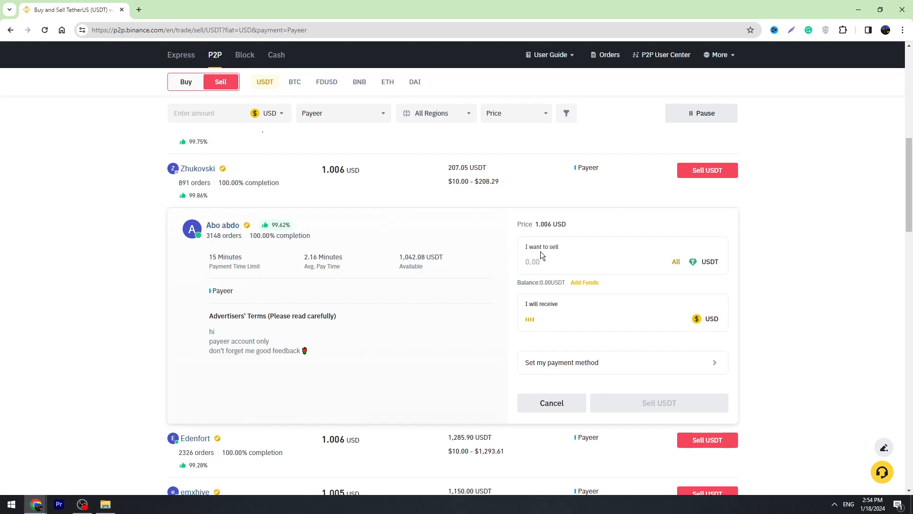
text(200)
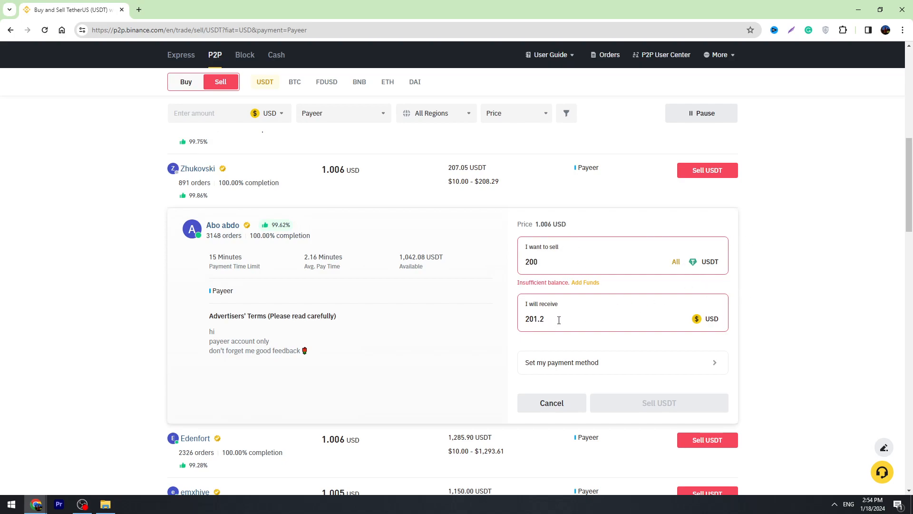
mouse_move(299, 286)
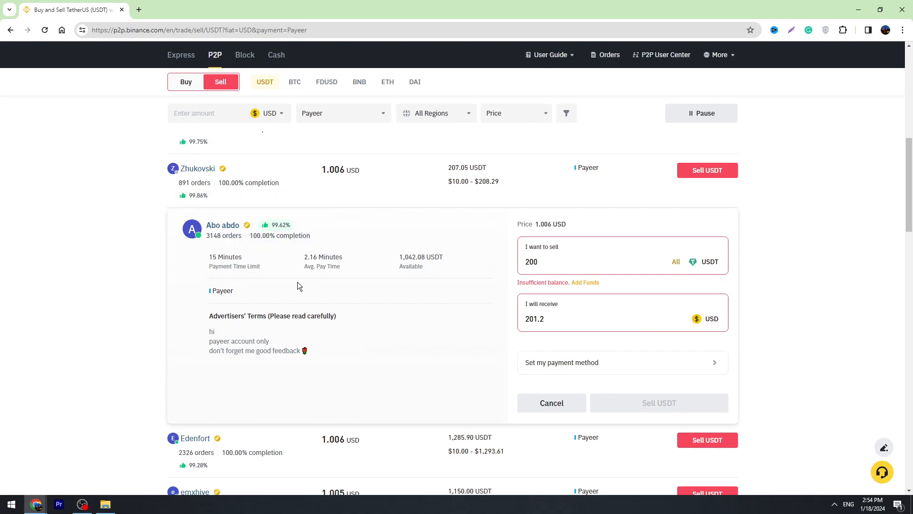
mouse_move(317, 307)
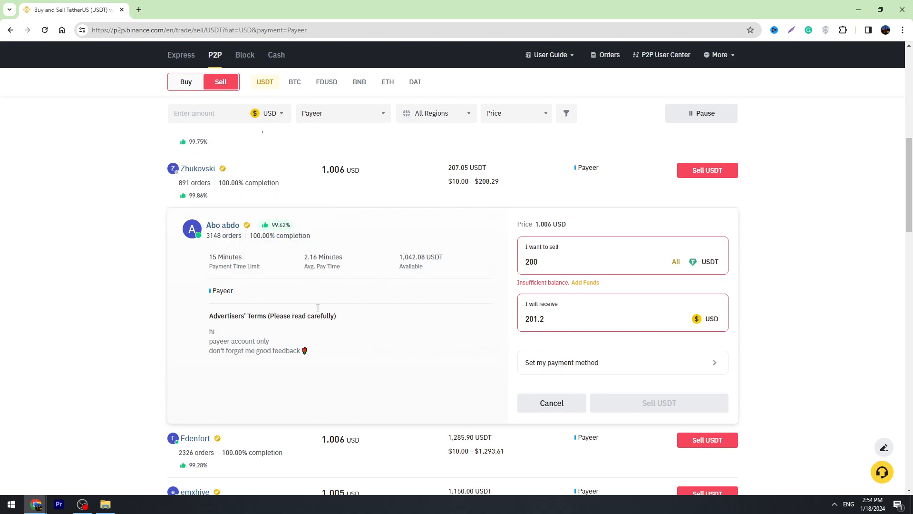